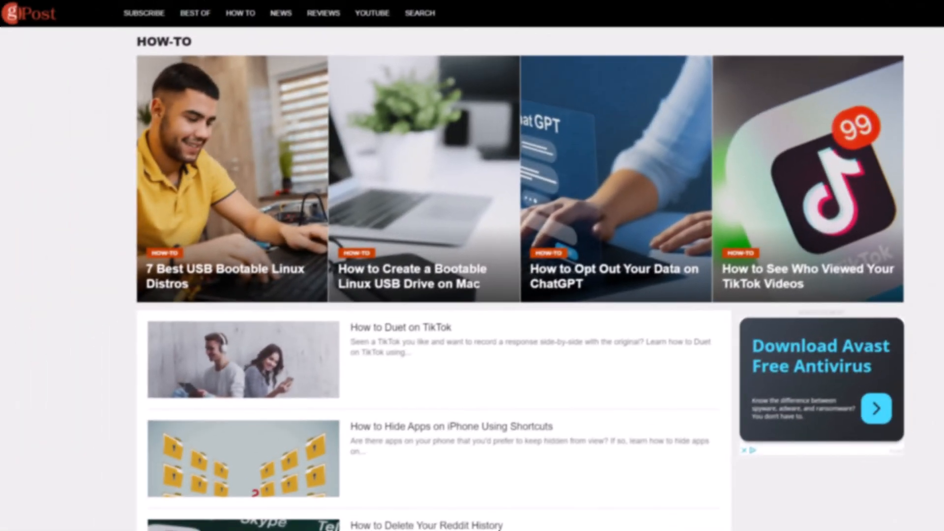
# Step: Scroll down the Excel start screen to the pinned 'How to Find and Delete Blank Rows' workbook
pyautogui.scroll(-3)
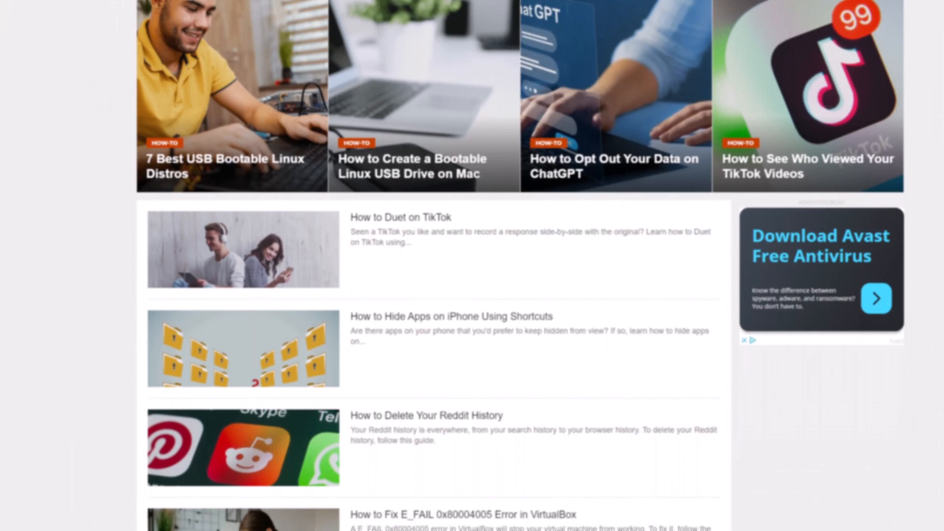
pyautogui.scroll(-3)
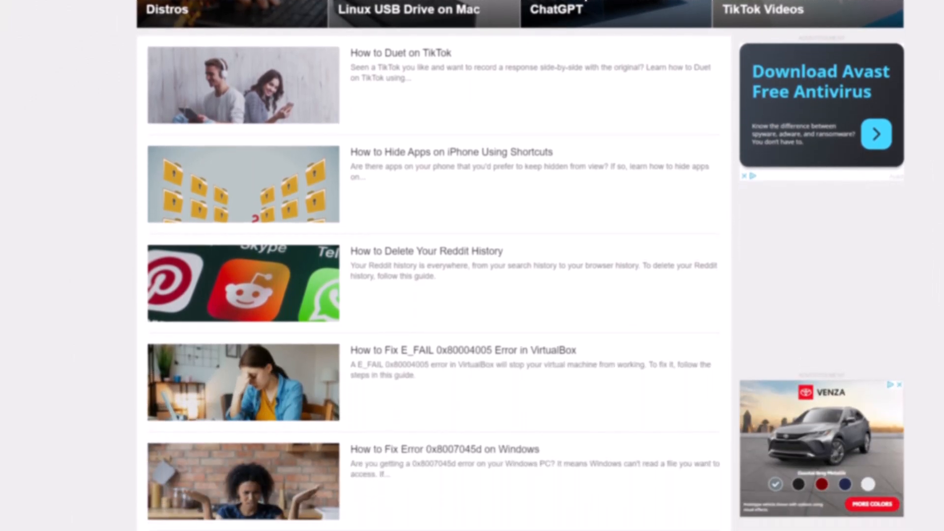
pyautogui.scroll(-3)
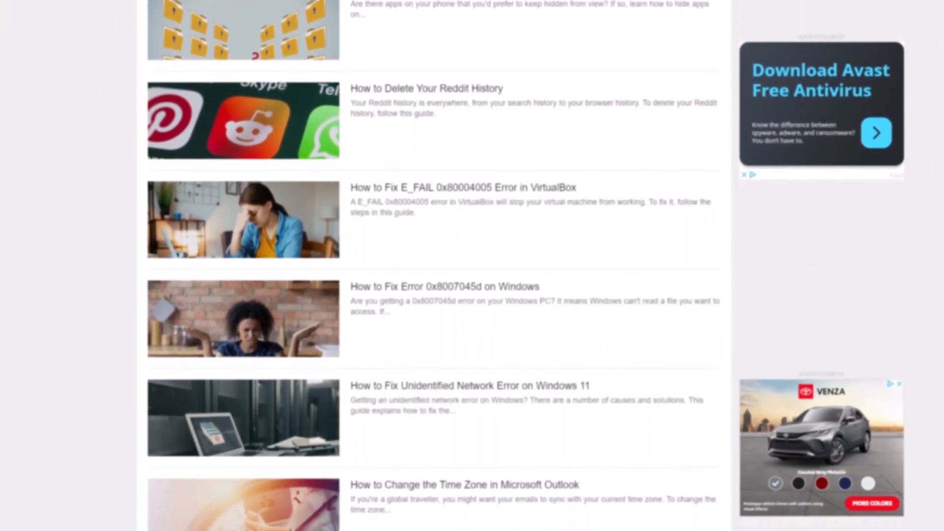
pyautogui.scroll(-3)
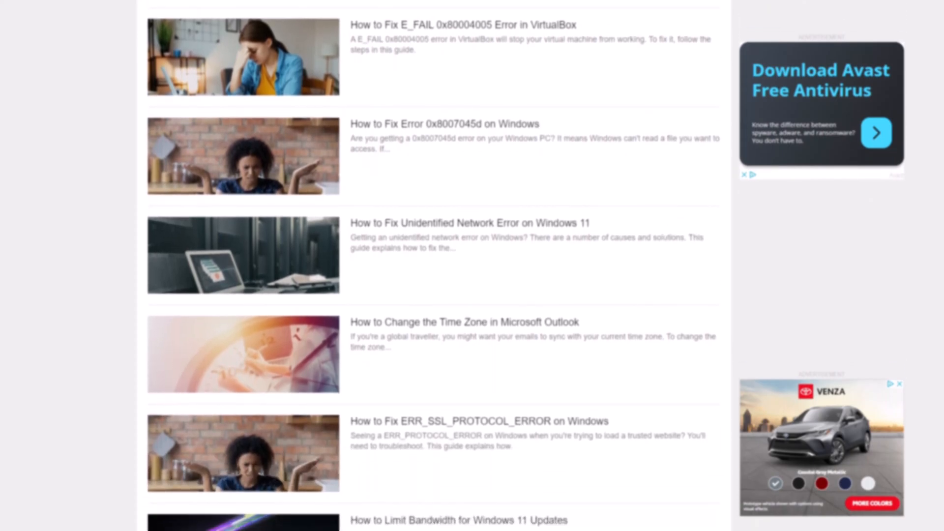
pyautogui.scroll(-3)
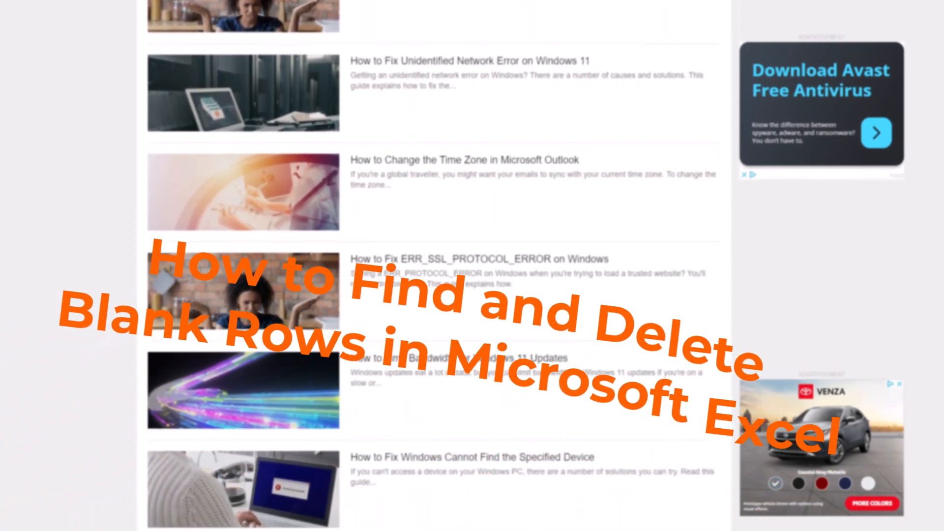
pyautogui.scroll(-3)
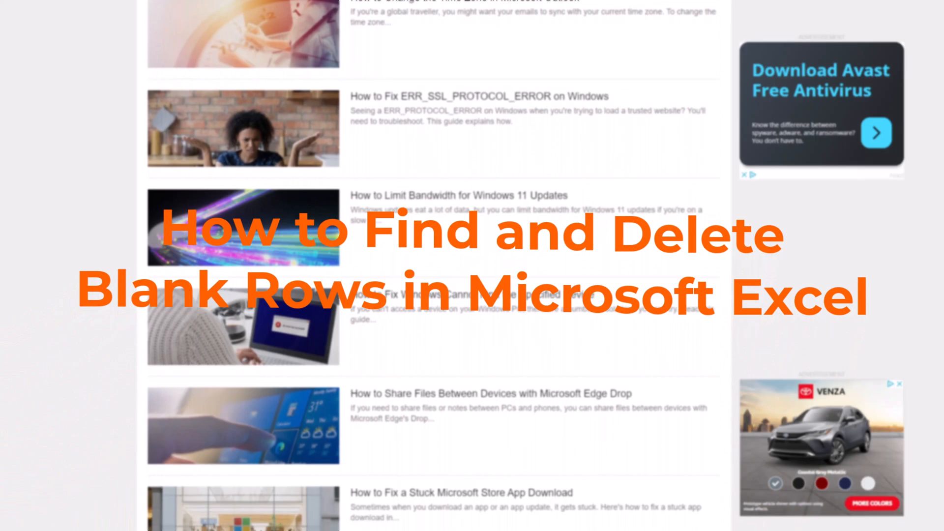
pyautogui.scroll(-3)
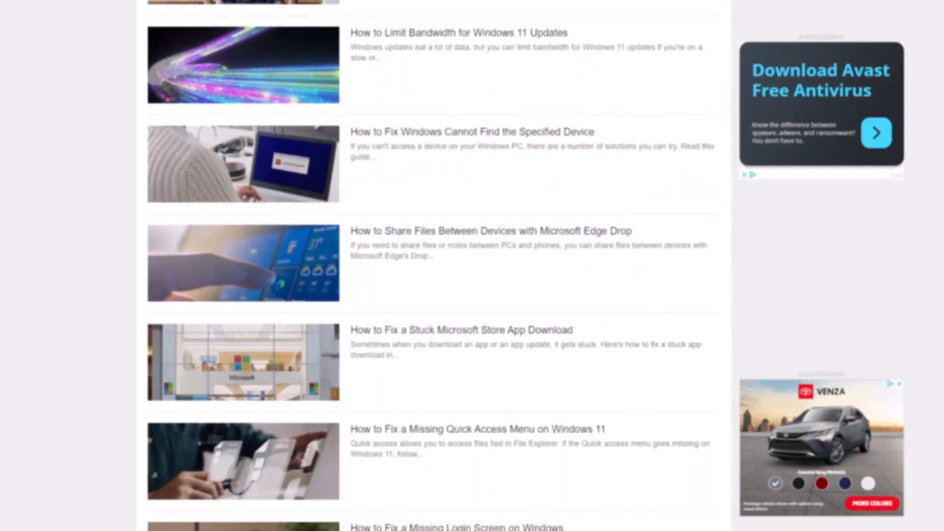
pyautogui.scroll(-3)
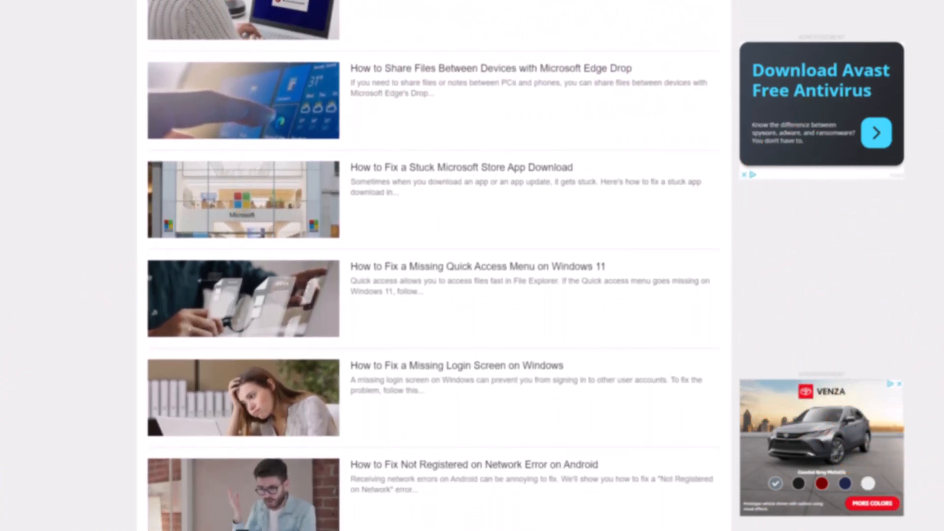
pyautogui.scroll(-3)
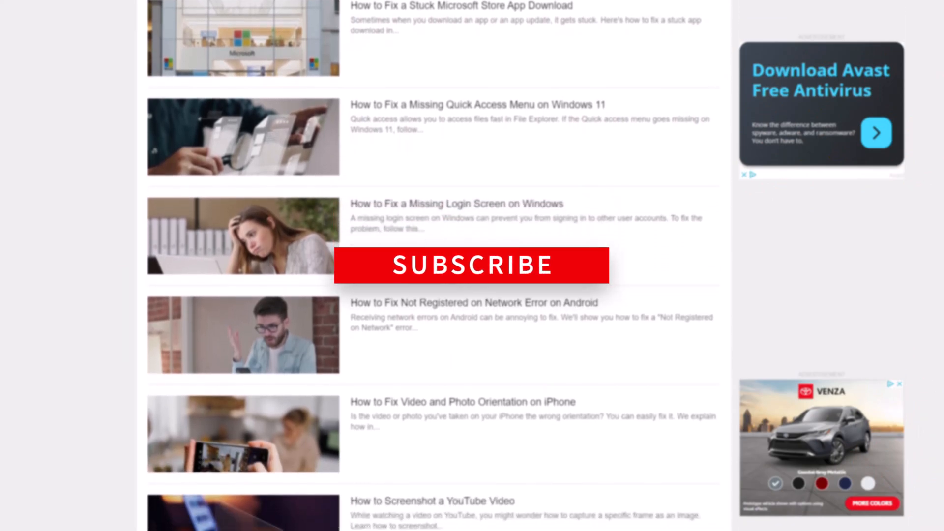
pyautogui.scroll(-3)
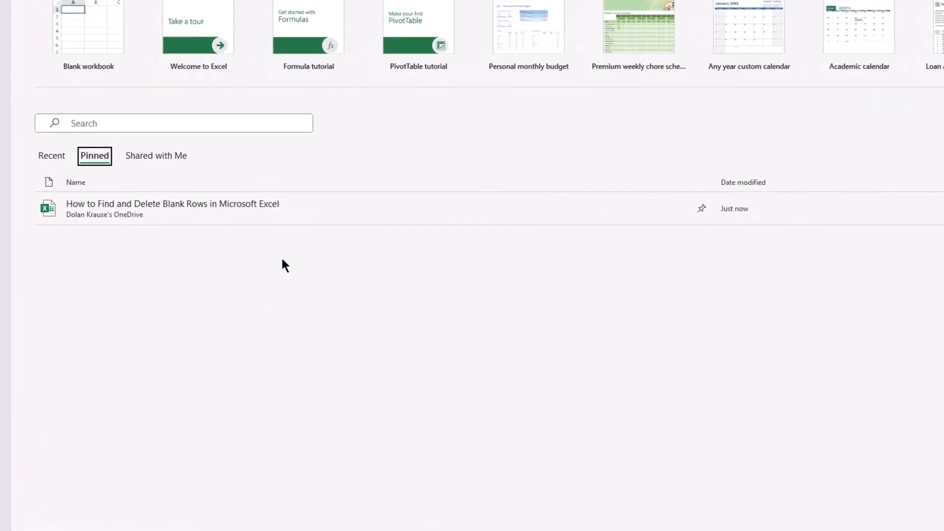
# Step: Open the blank-rows workbook and delete the empty row 1 above the table
pyautogui.click(172, 208)
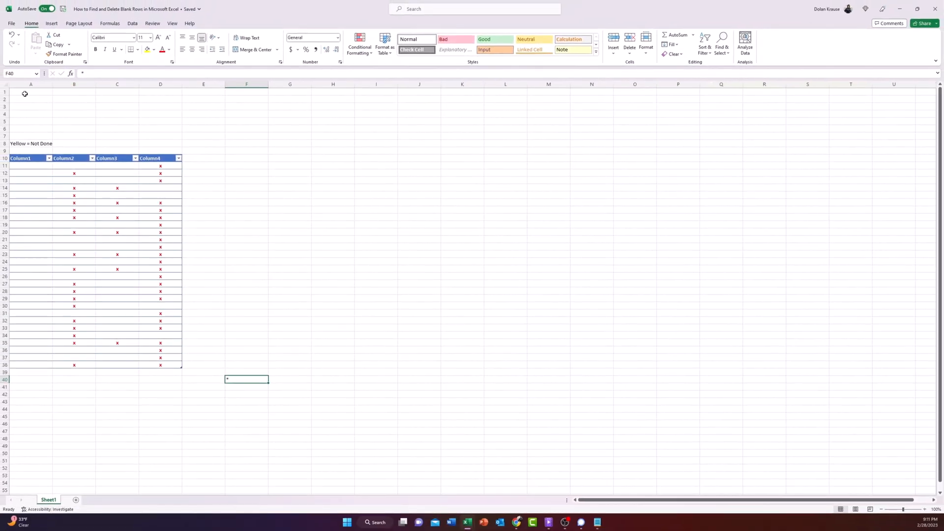
pyautogui.moveTo(29, 136)
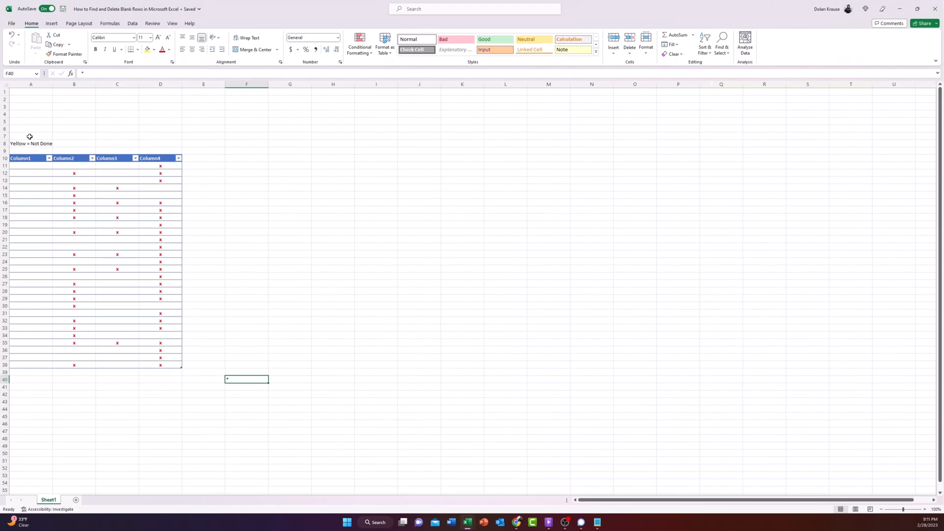
pyautogui.moveTo(19, 126)
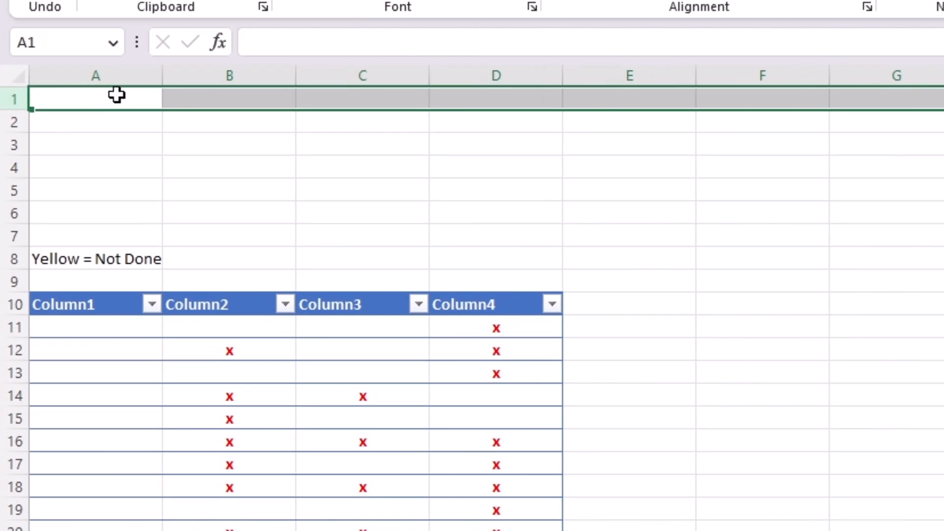
pyautogui.rightClick(95, 97)
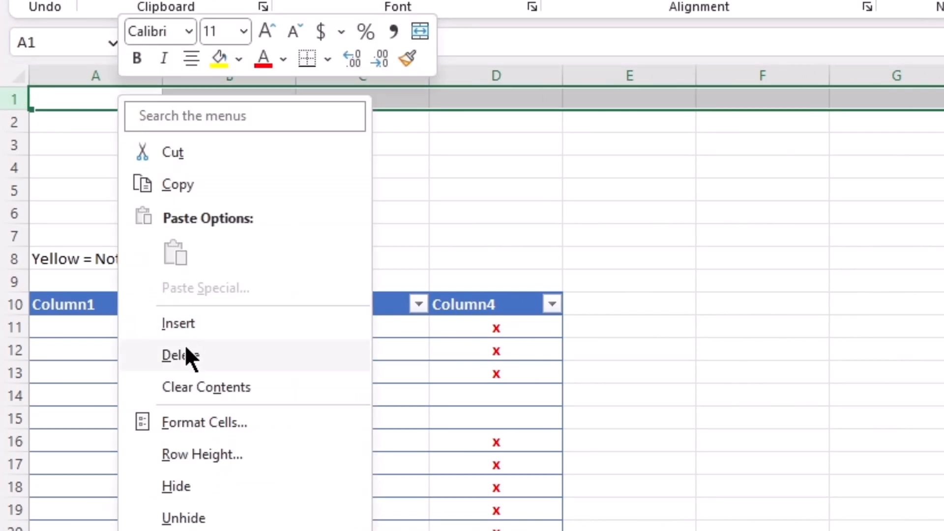
pyautogui.click(179, 354)
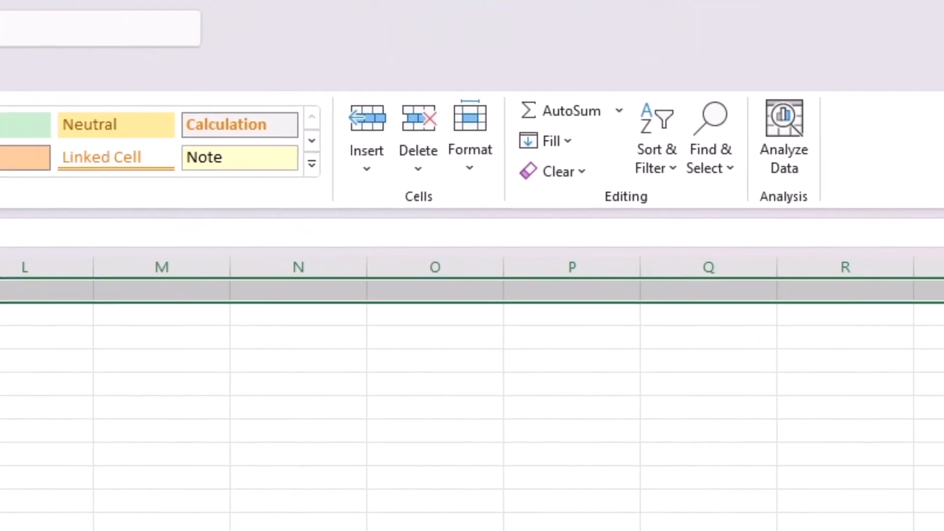
pyautogui.moveTo(418, 150)
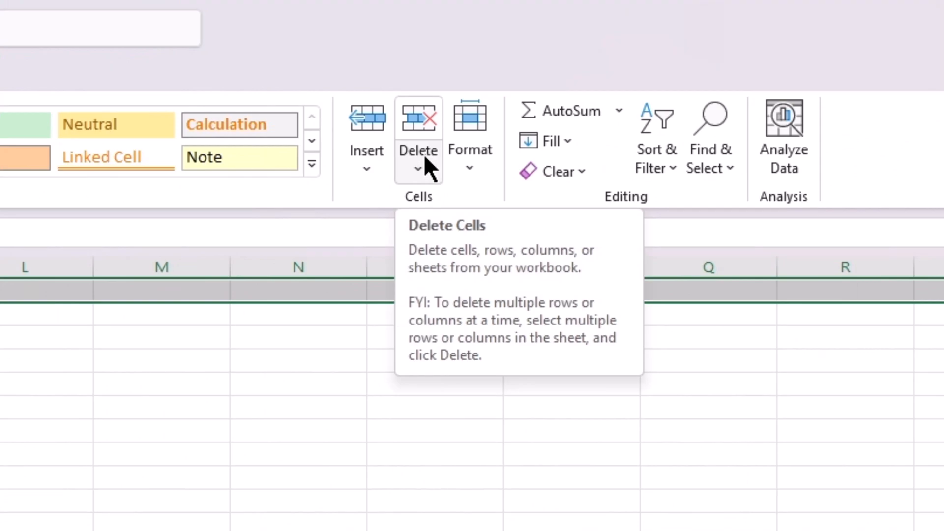
# Step: Delete the selected blank row so the table header moves up to row 9
pyautogui.click(417, 169)
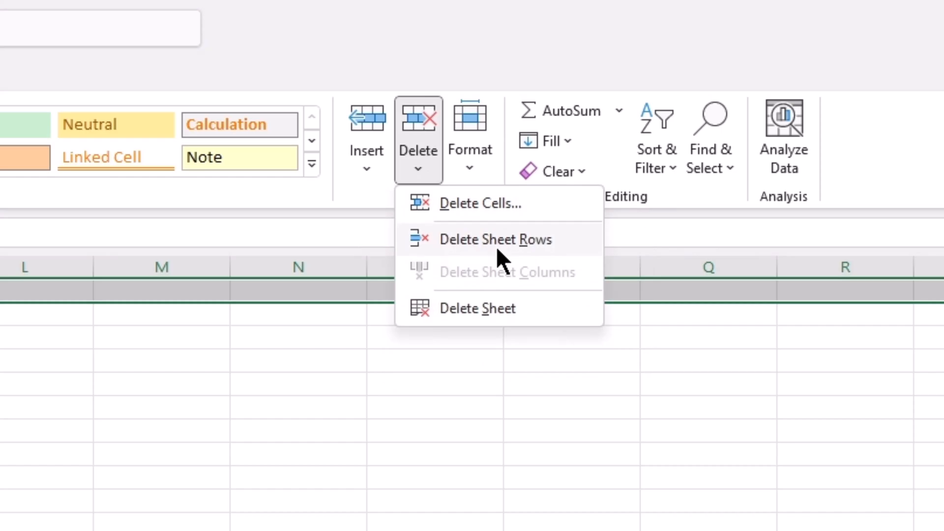
pyautogui.click(495, 239)
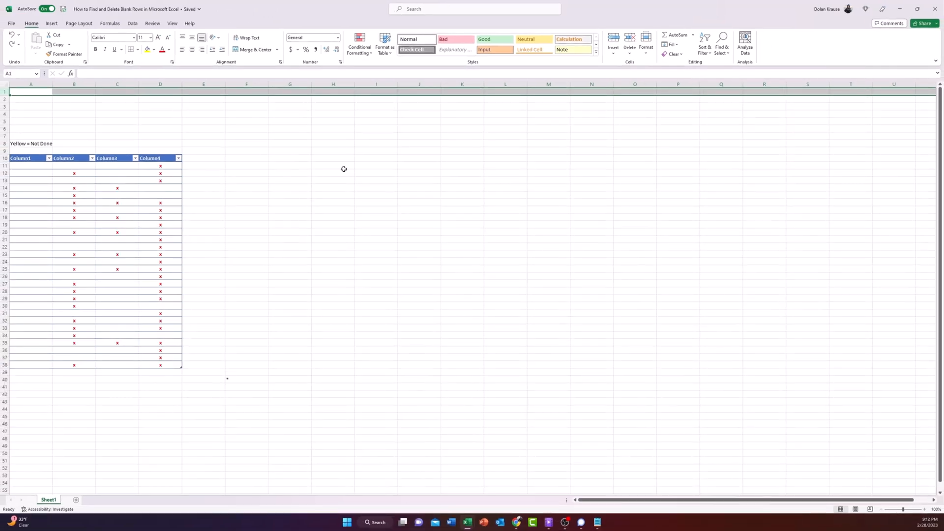
pyautogui.moveTo(257, 157)
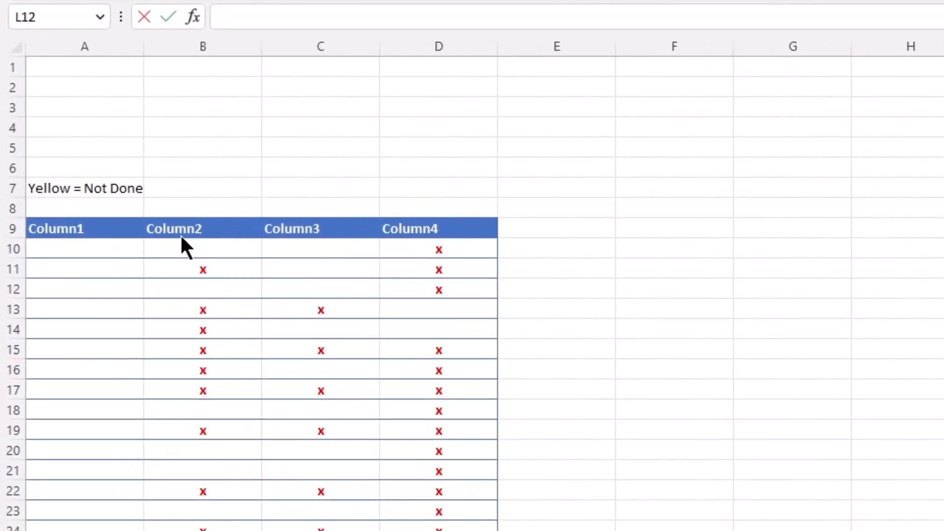
# Step: Turn on filter buttons for the table header and open Column2's filter list
pyautogui.click(202, 228)
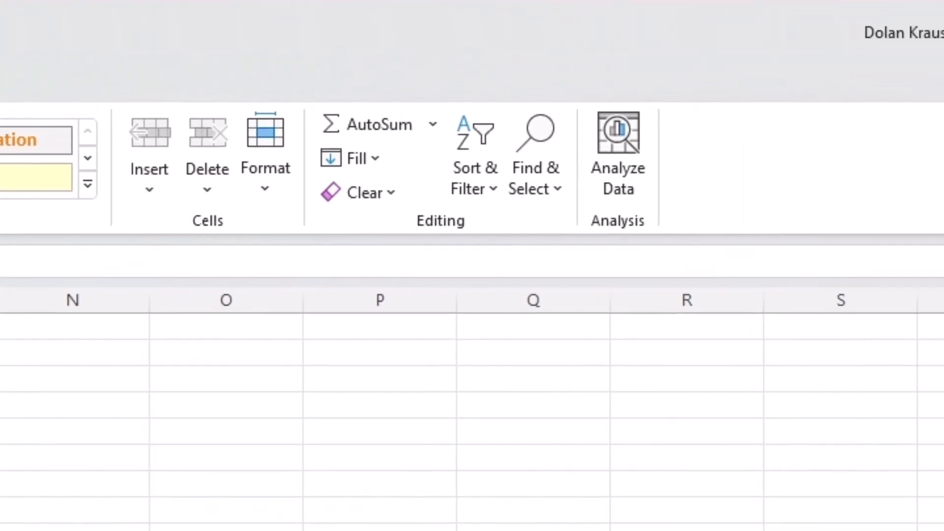
pyautogui.click(421, 153)
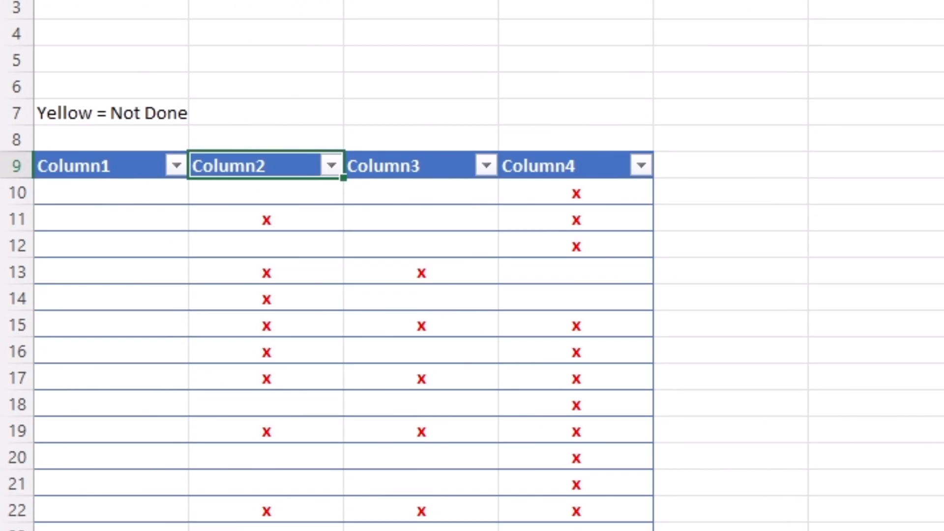
pyautogui.moveTo(456, 204)
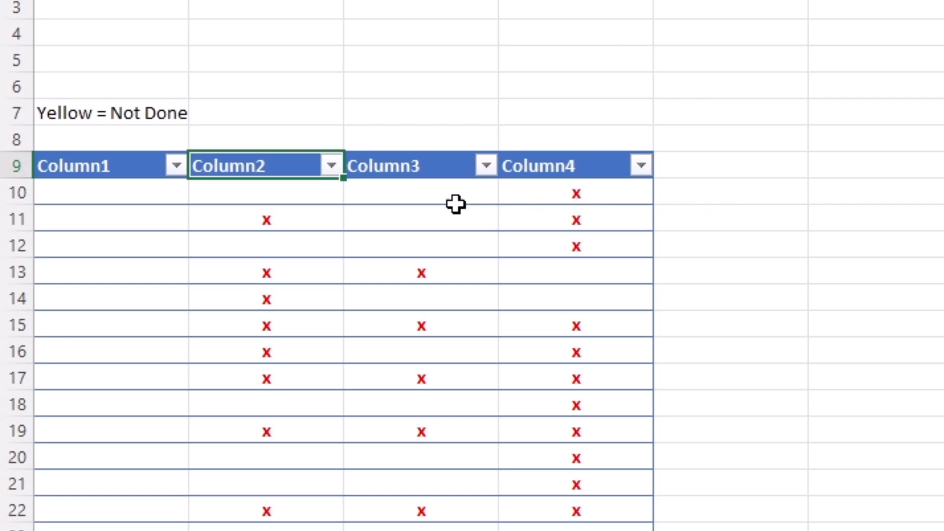
pyautogui.click(330, 165)
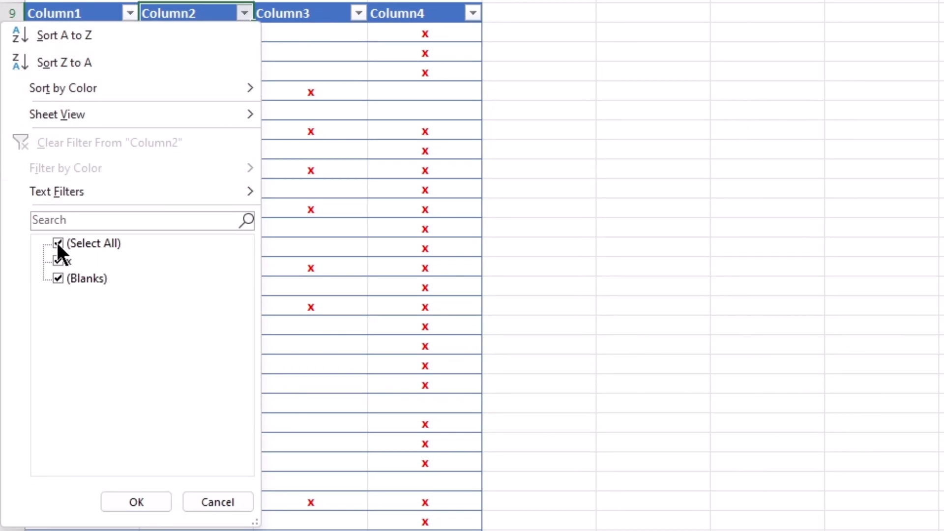
# Step: Filter Column2 to show only (Blanks) rows
pyautogui.click(58, 243)
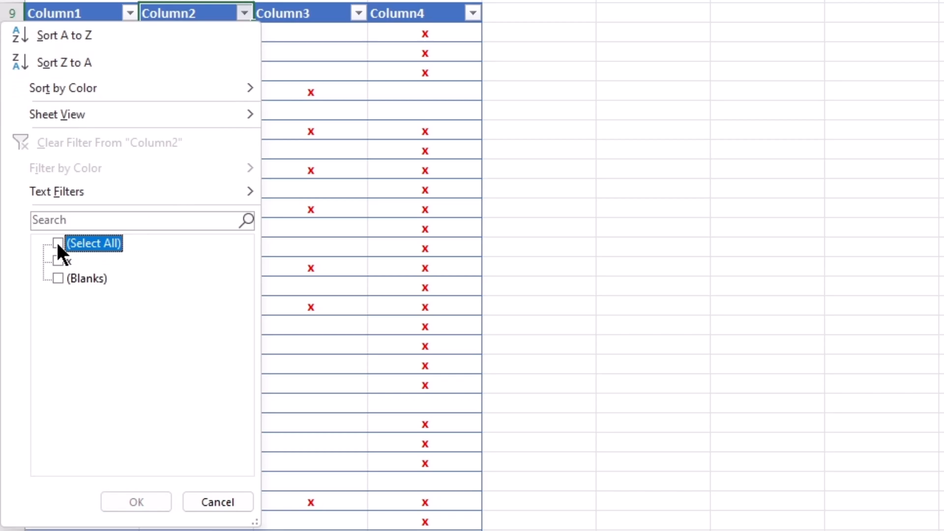
pyautogui.click(59, 279)
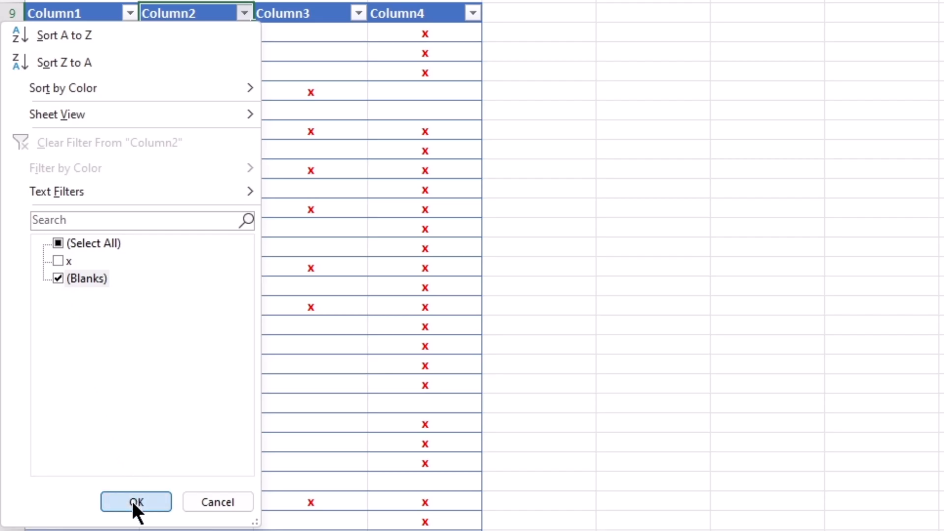
pyautogui.click(136, 502)
pyautogui.write('adsadasdasd')
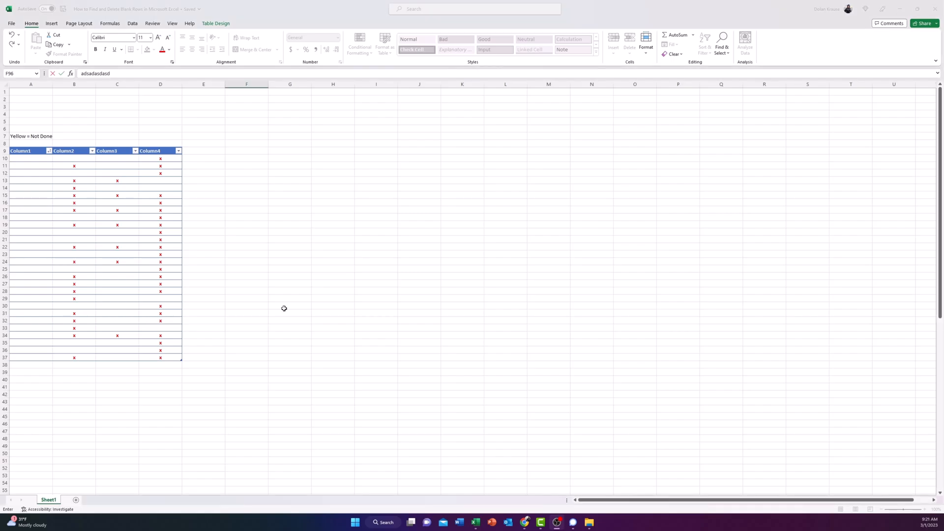
# Step: Sort the Months pay table A to Z, pushing blank rows to the bottom
pyautogui.scroll(-3)
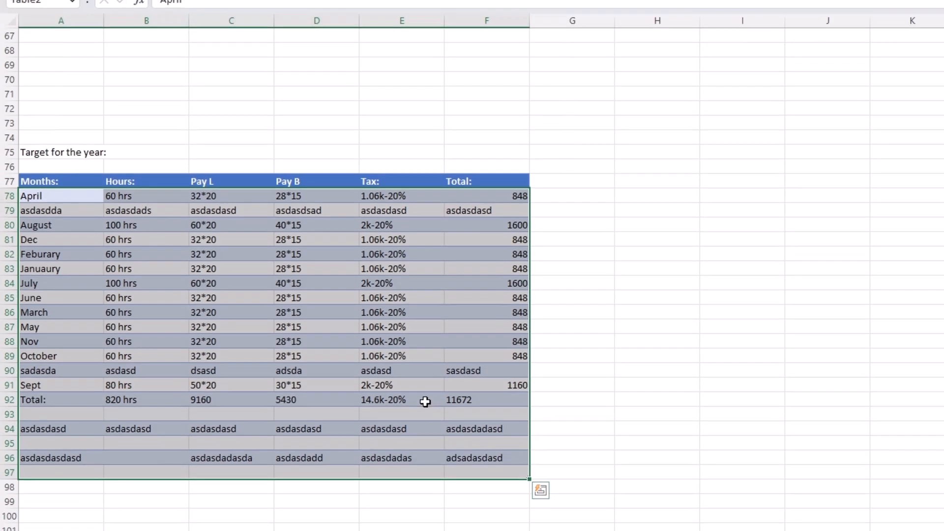
pyautogui.click(59, 46)
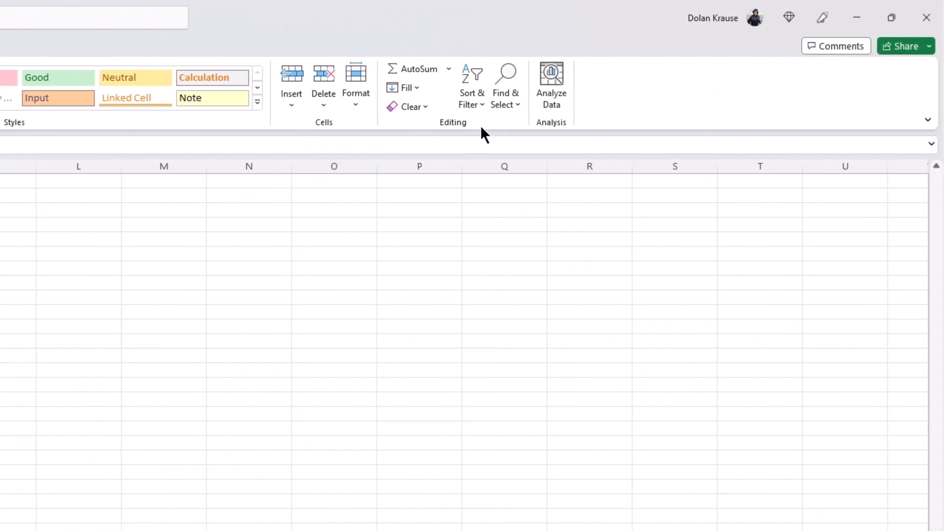
pyautogui.click(472, 86)
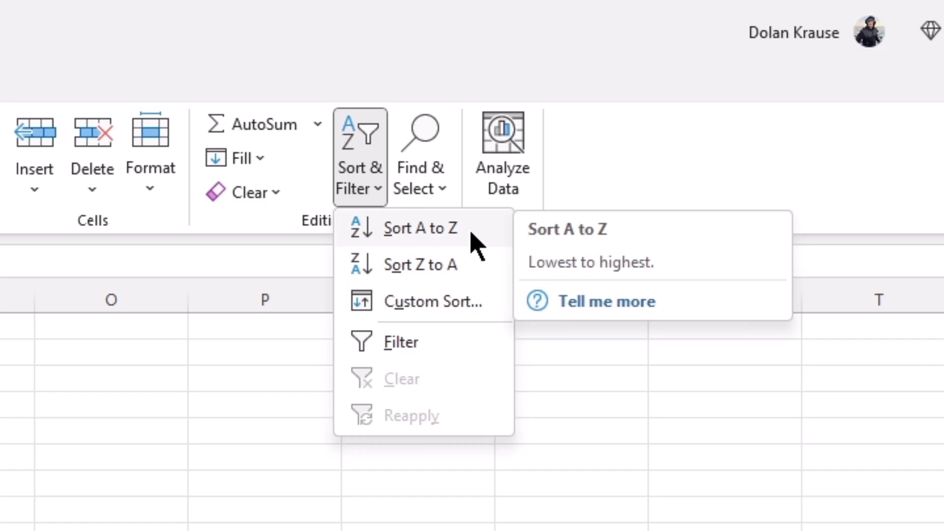
pyautogui.click(420, 228)
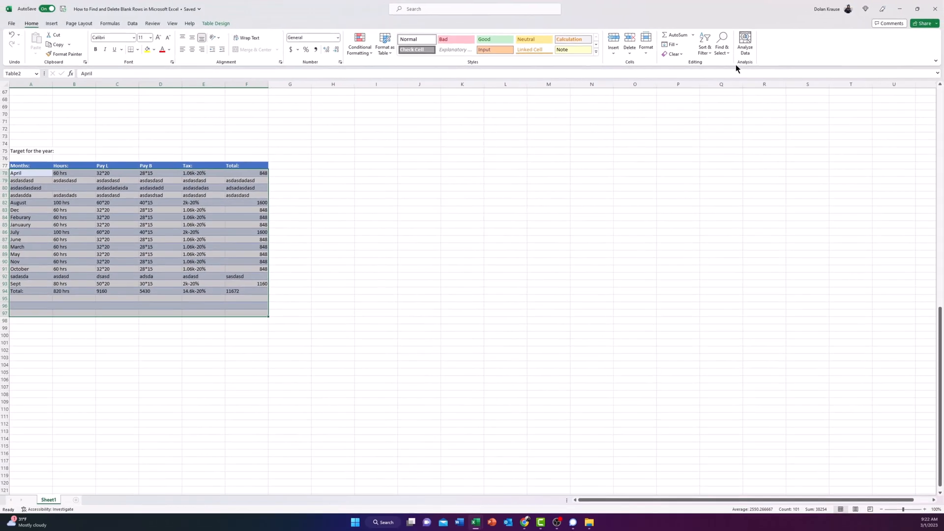
pyautogui.moveTo(376, 296)
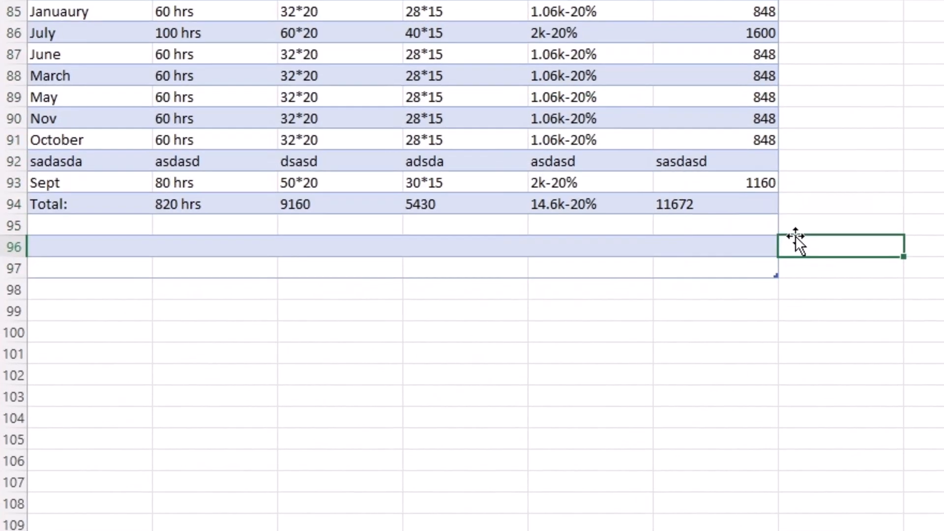
pyautogui.moveTo(695, 268)
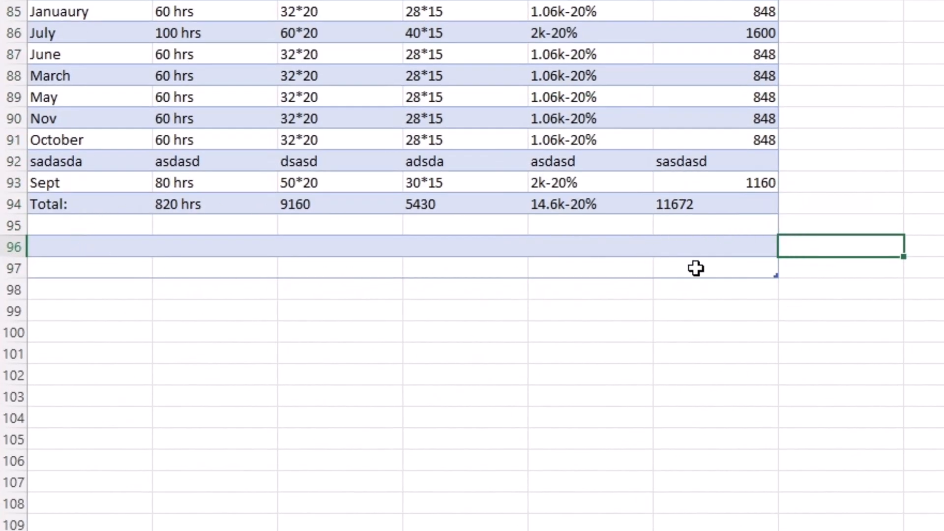
pyautogui.moveTo(698, 240)
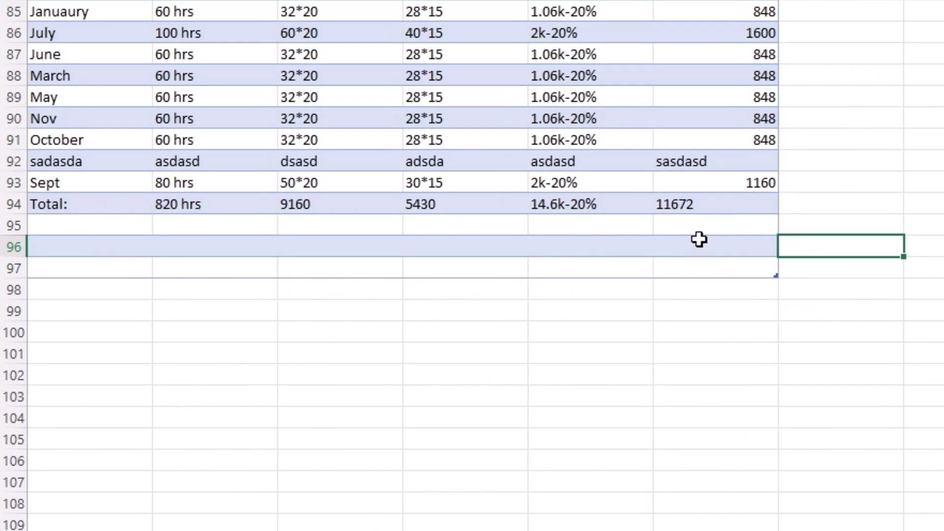
pyautogui.moveTo(690, 233)
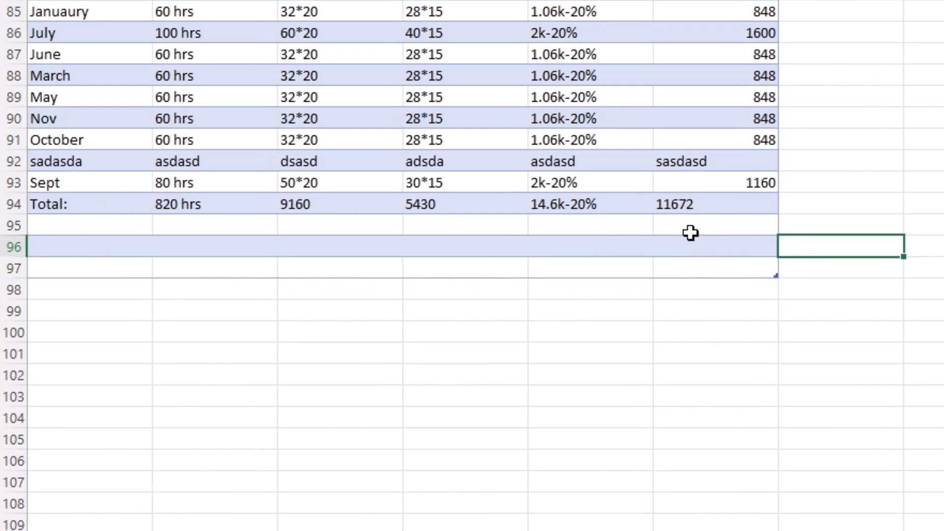